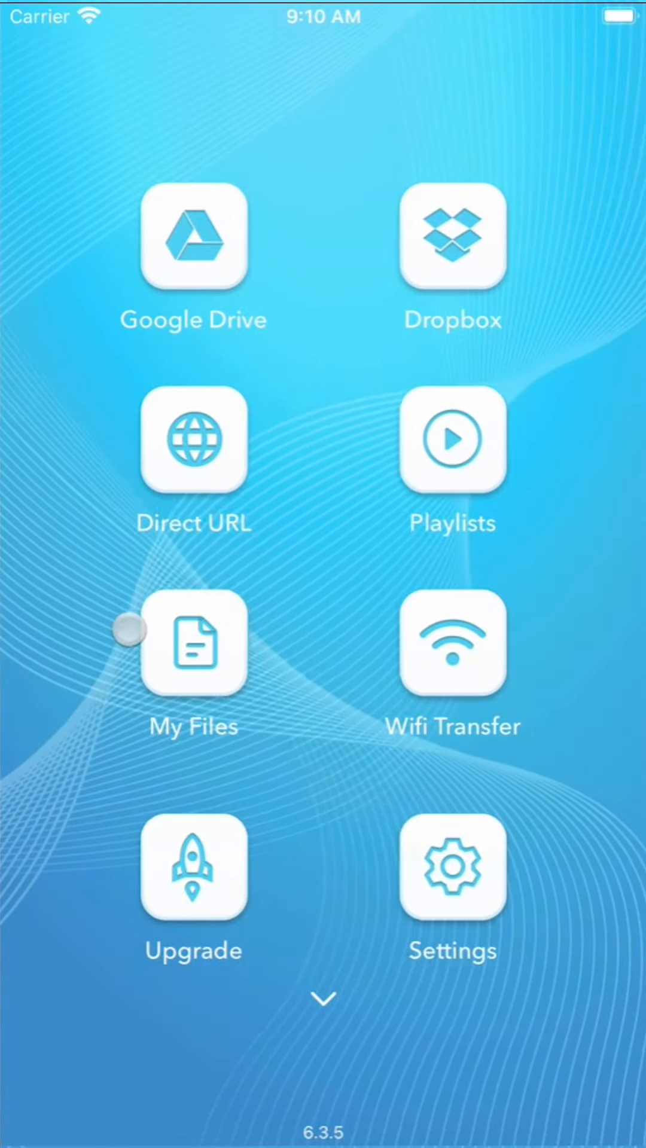
# Launch the Direct URL browser to reach the DownSub page for the IMMUNE video.
pyautogui.click(194, 439)
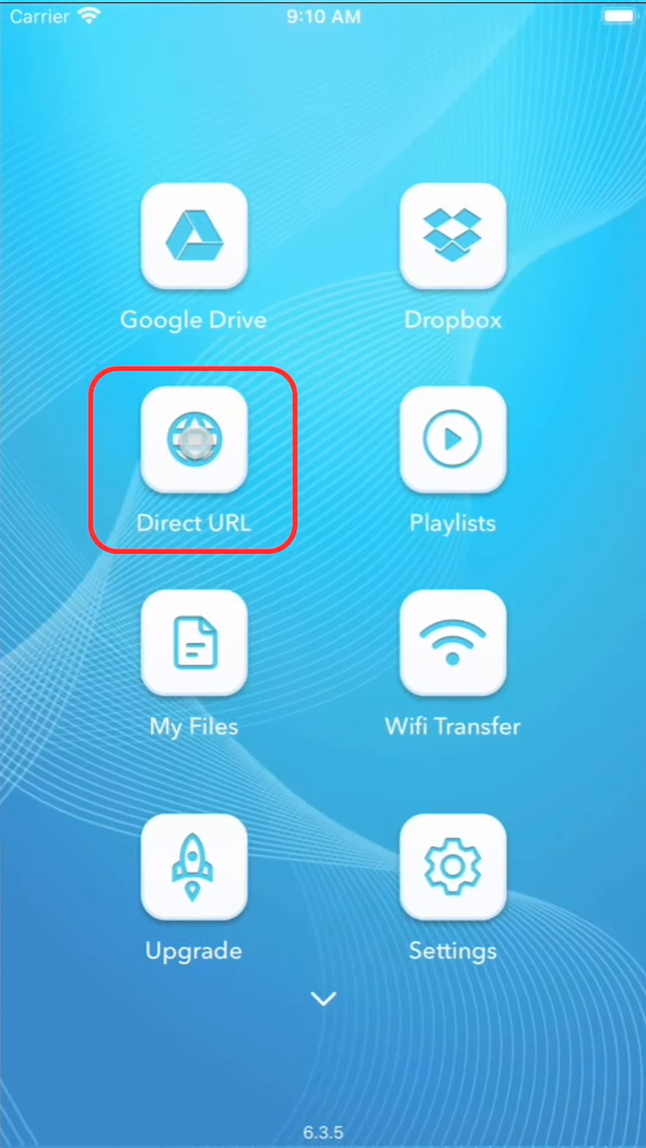
pyautogui.click(193, 442)
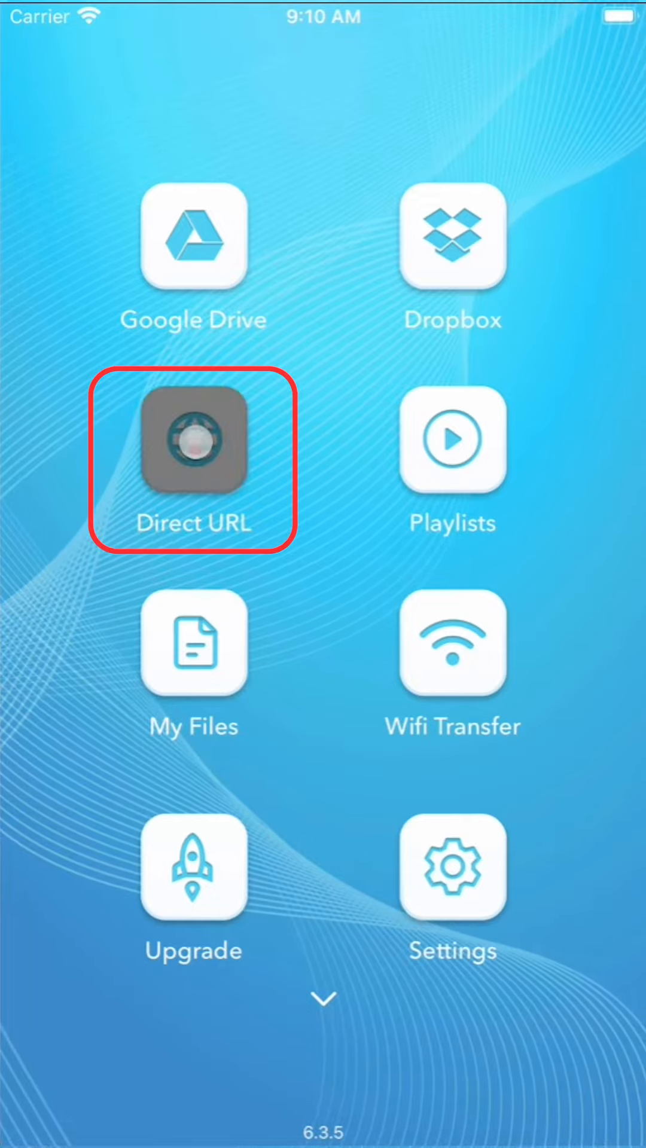
pyautogui.click(194, 439)
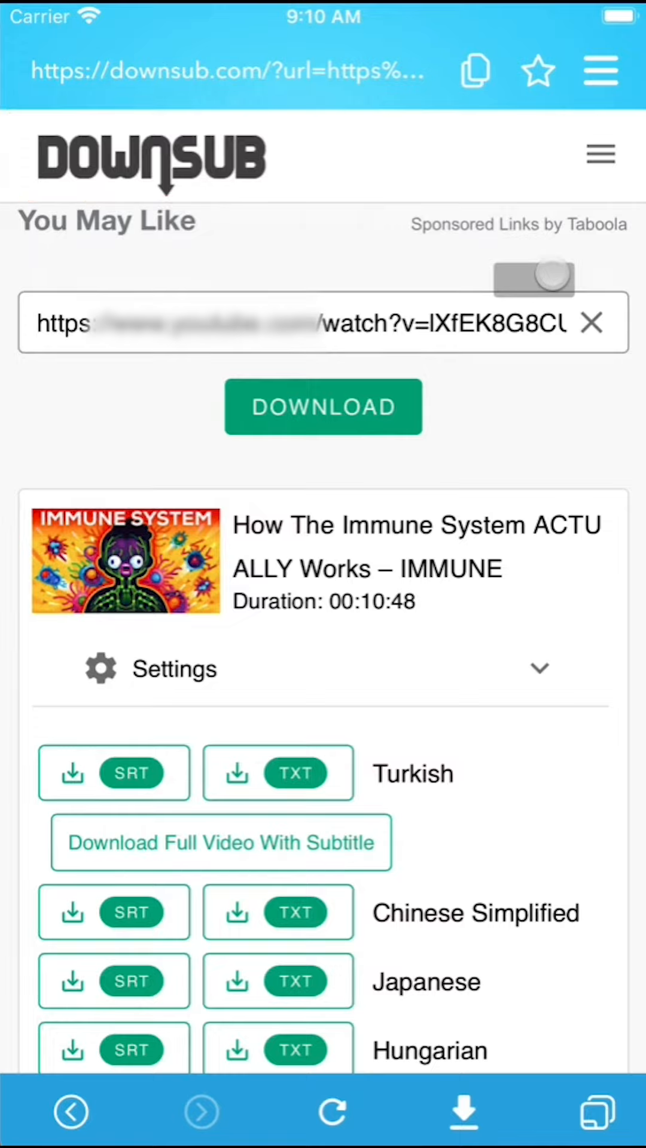
# Choose the English SRT subtitle from the DownSub list, bringing up its download prompt.
pyautogui.click(114, 684)
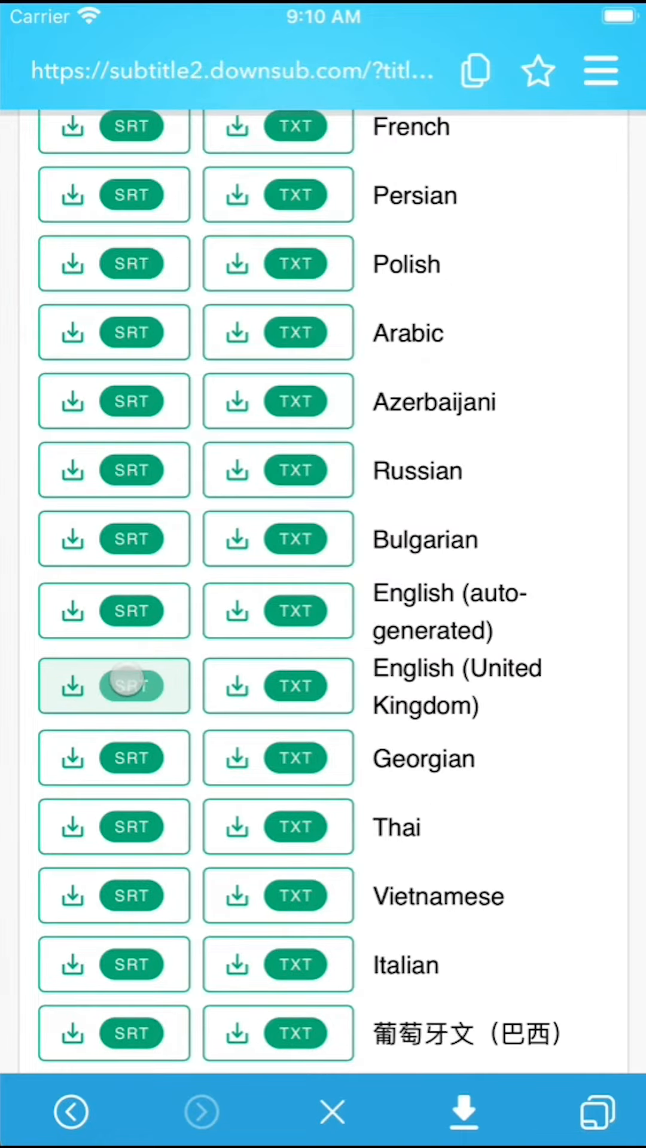
pyautogui.click(130, 687)
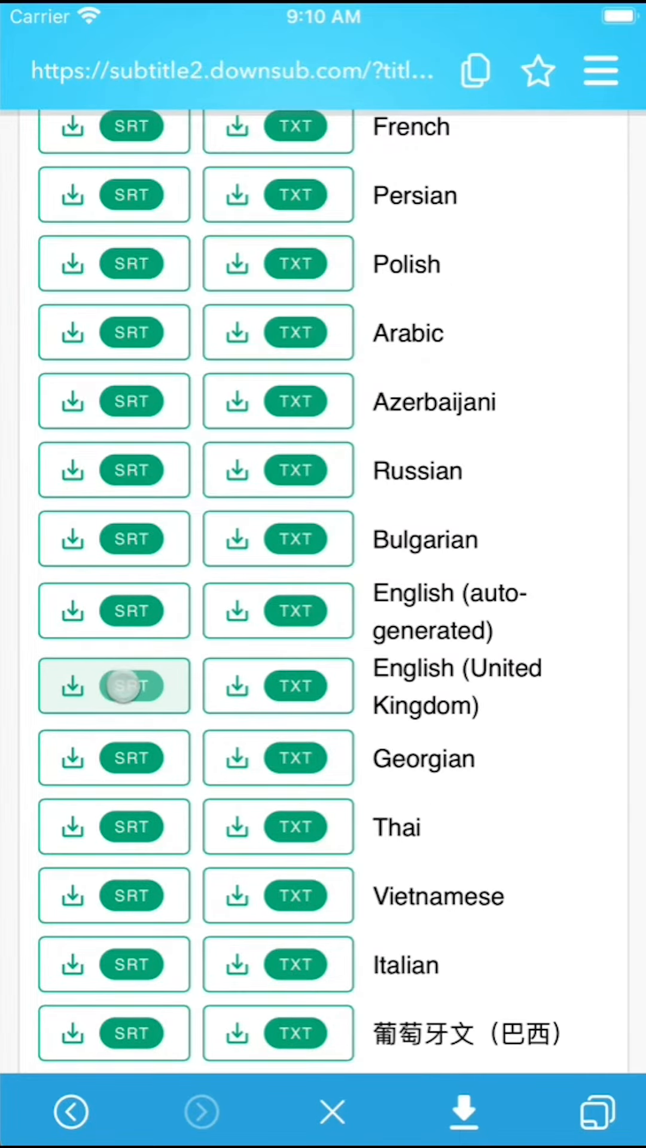
pyautogui.click(113, 686)
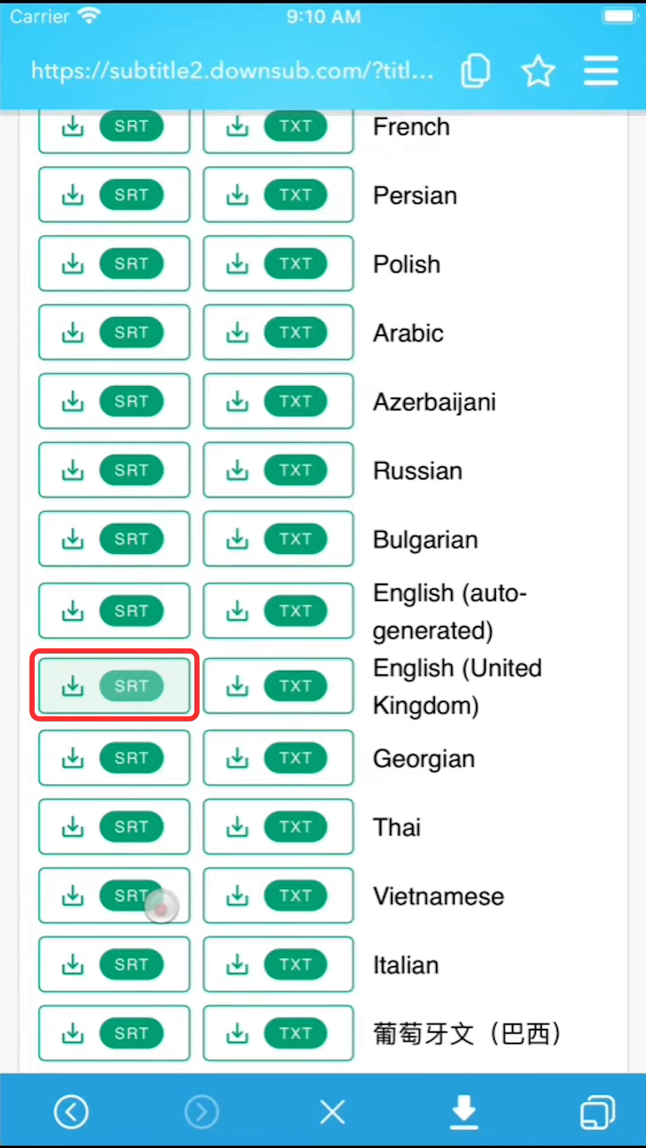
pyautogui.scroll(-3)
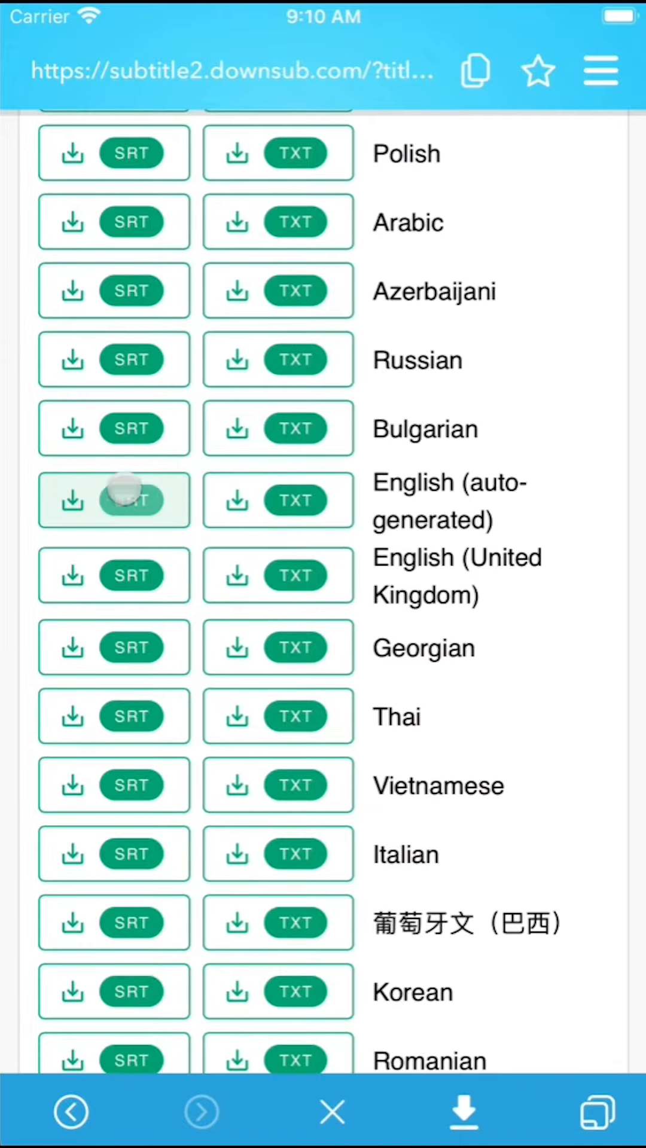
pyautogui.scroll(-3)
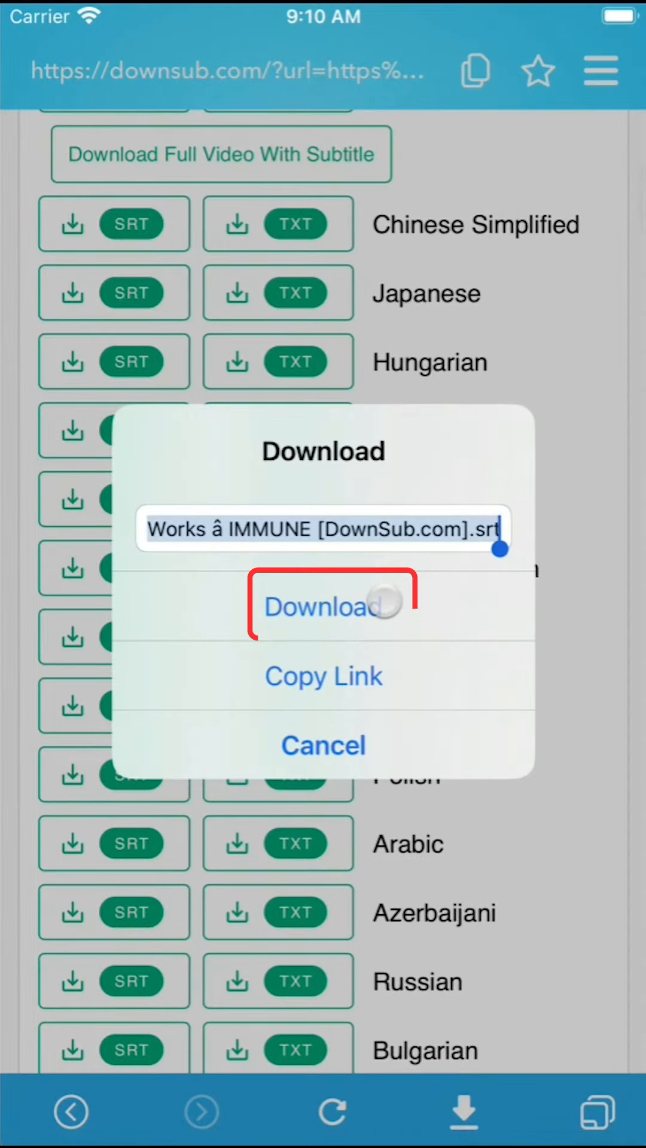
# Download the English SRT subtitle and quit Direct URL back to the home screen.
pyautogui.click(322, 606)
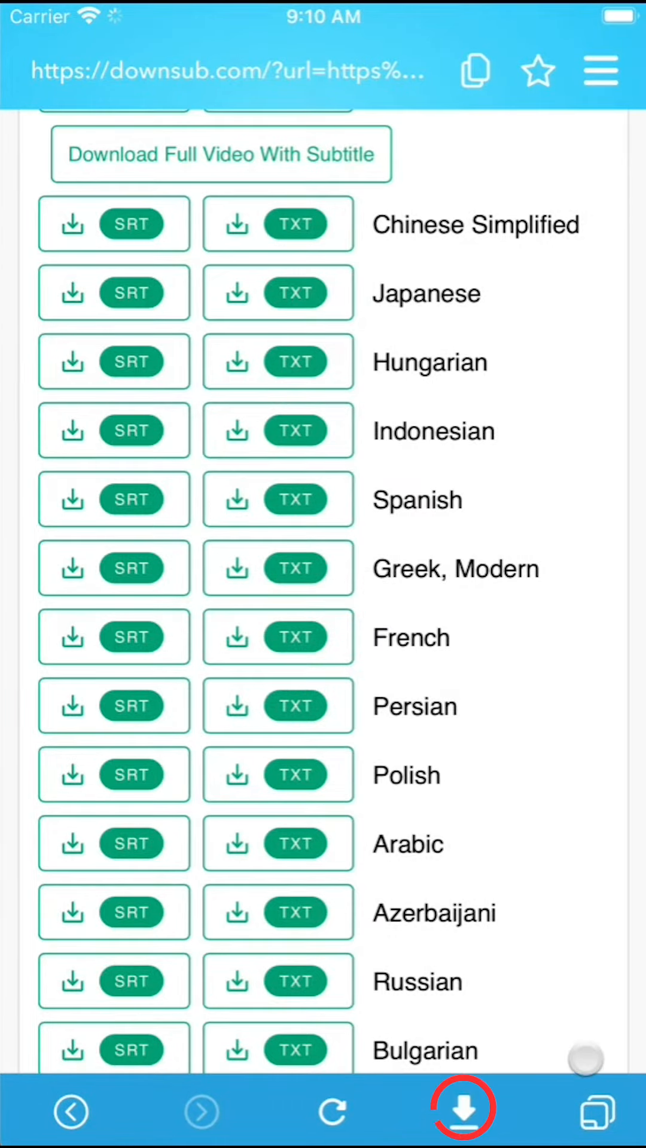
pyautogui.click(460, 1107)
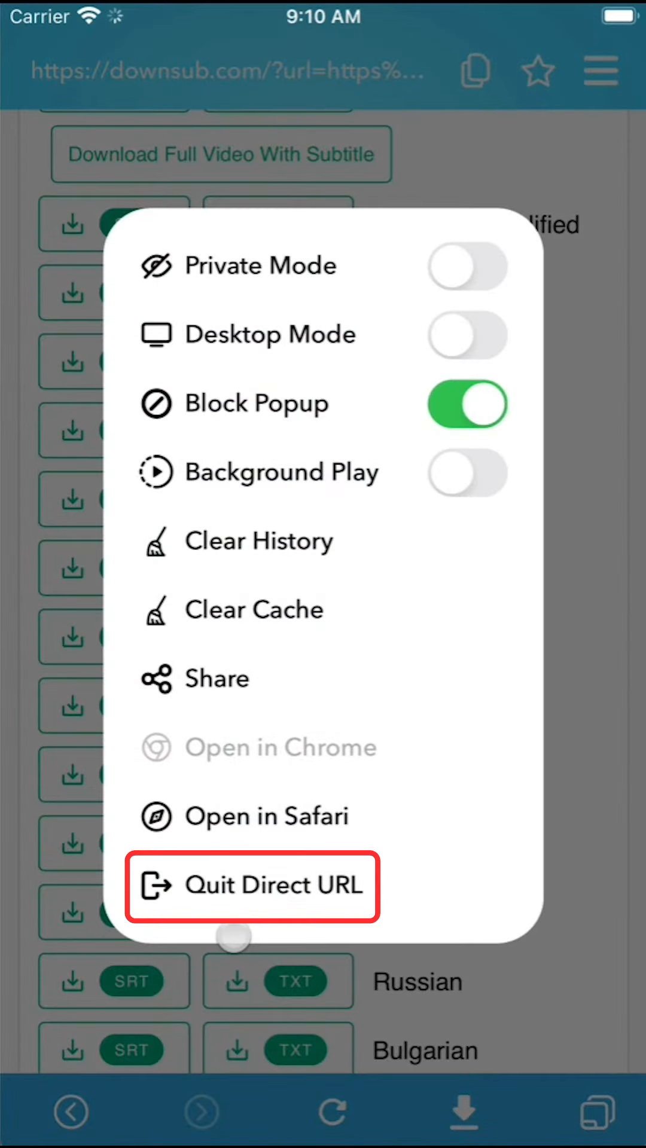
pyautogui.click(252, 885)
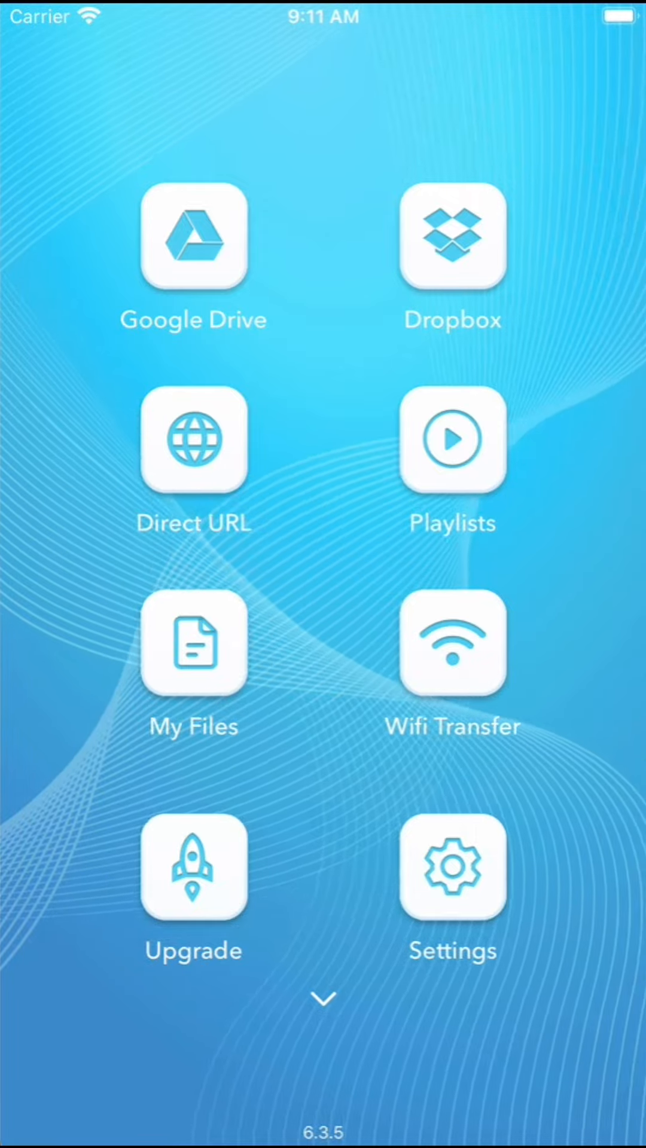
# Go to My Files and view the Videos folder with the subtitle and IMMUNE video.
pyautogui.click(192, 644)
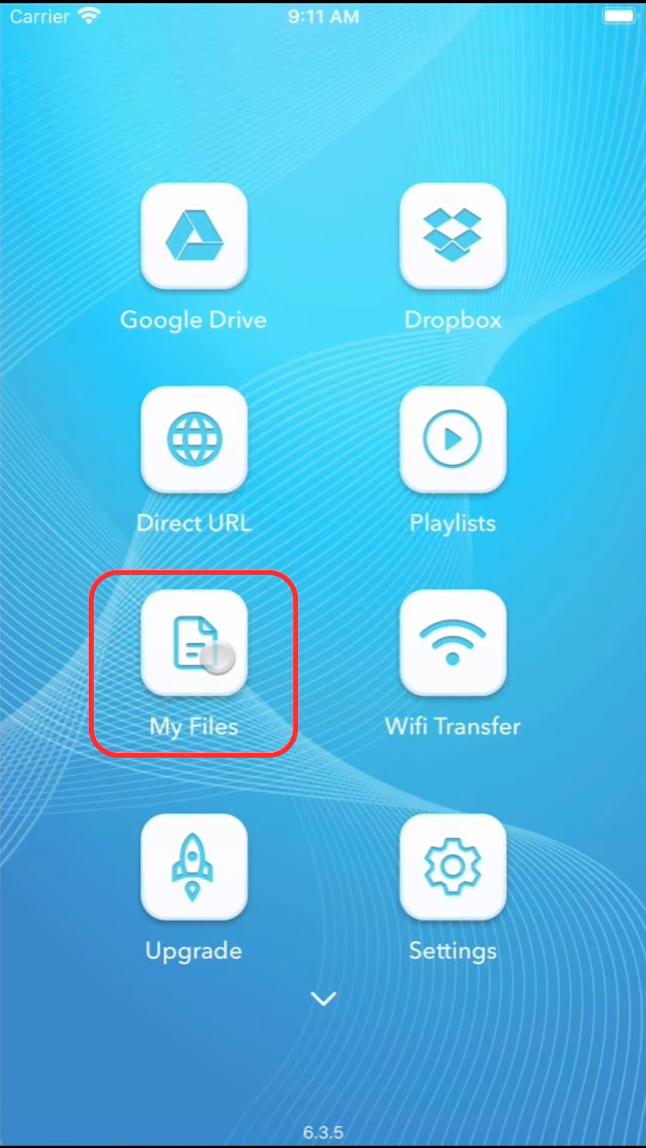
pyautogui.click(193, 644)
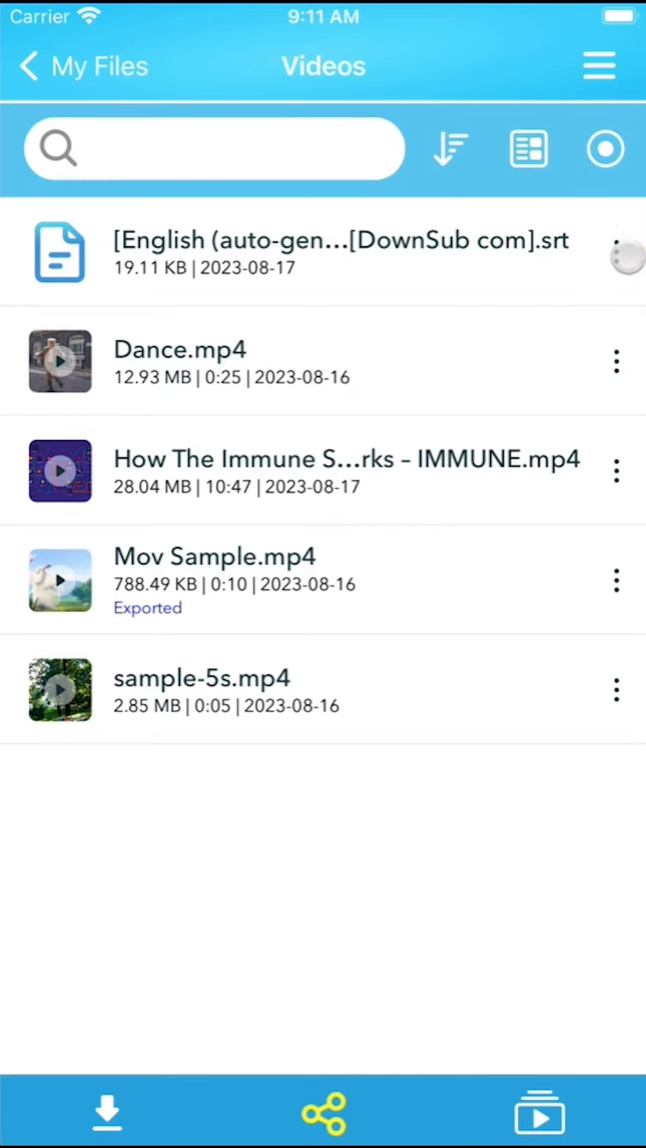
# Attach the downloaded subtitle to the IMMUNE video and start playing it.
pyautogui.click(616, 252)
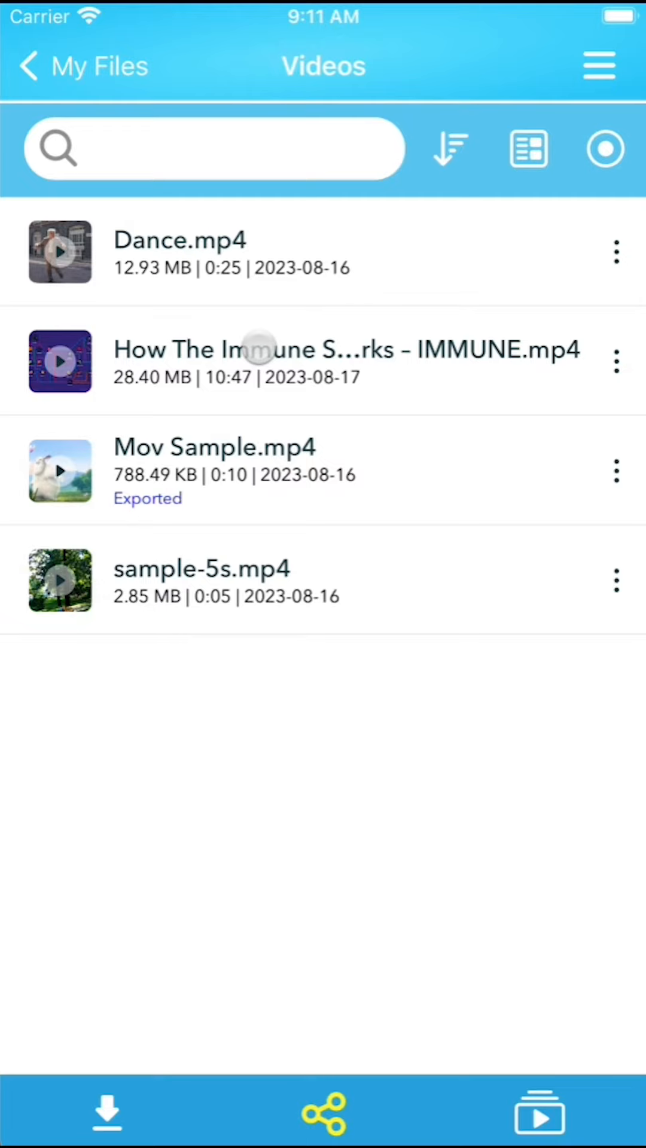
pyautogui.click(348, 362)
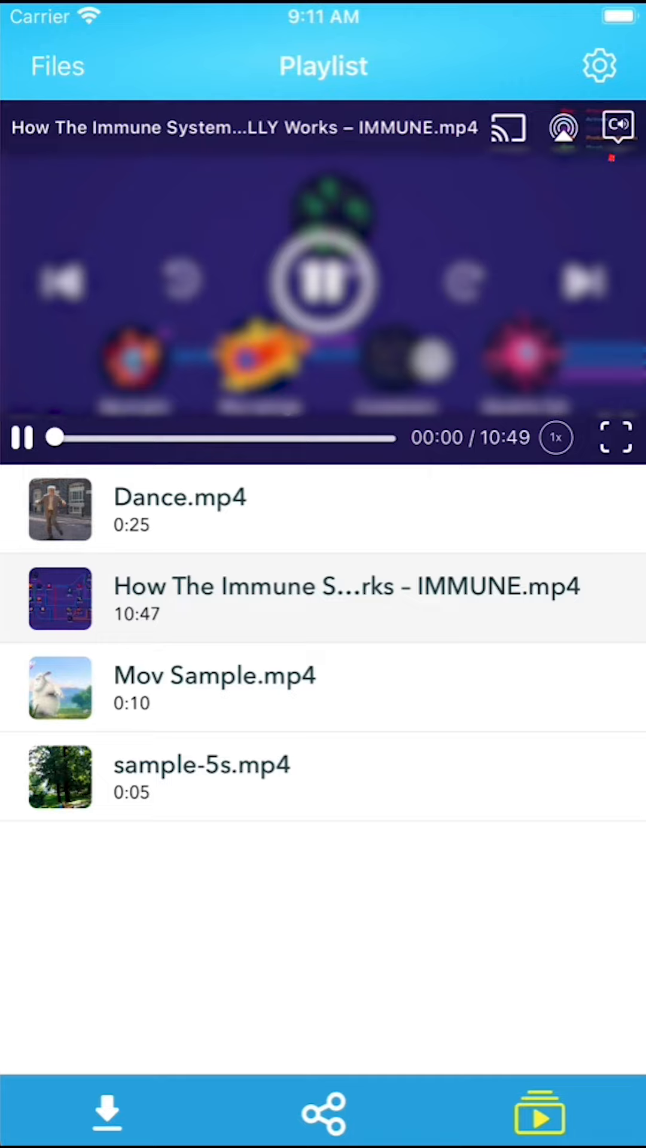
# Turn on Subtitle 1 captions via the CC menu, then return to My Files.
pyautogui.click(617, 127)
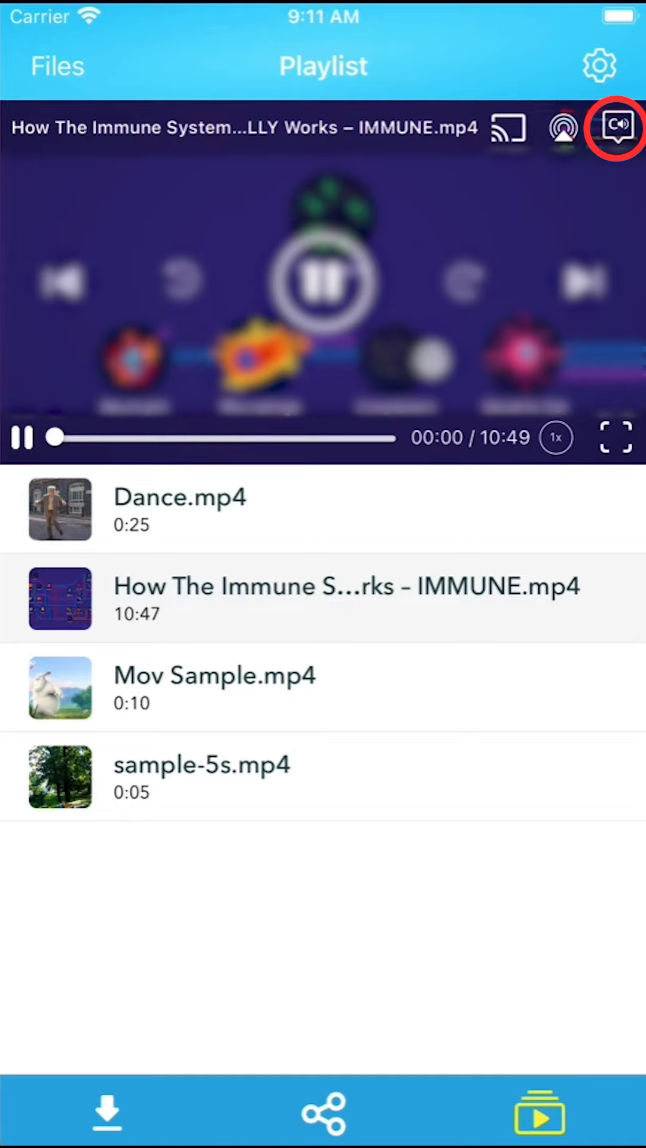
pyautogui.click(617, 126)
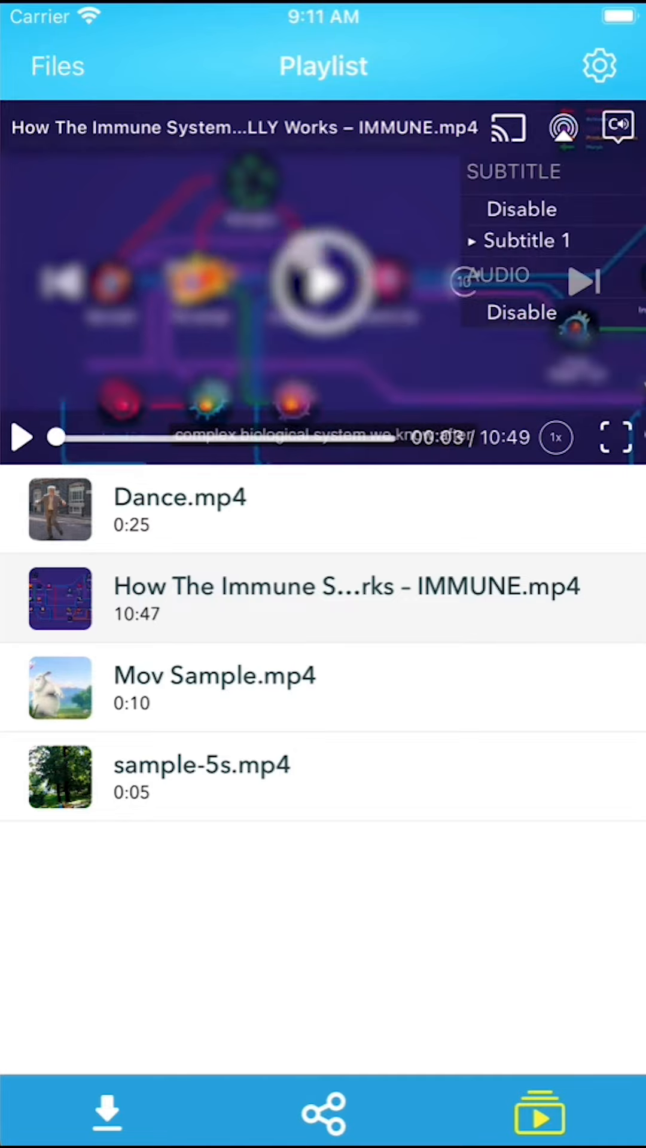
pyautogui.click(614, 437)
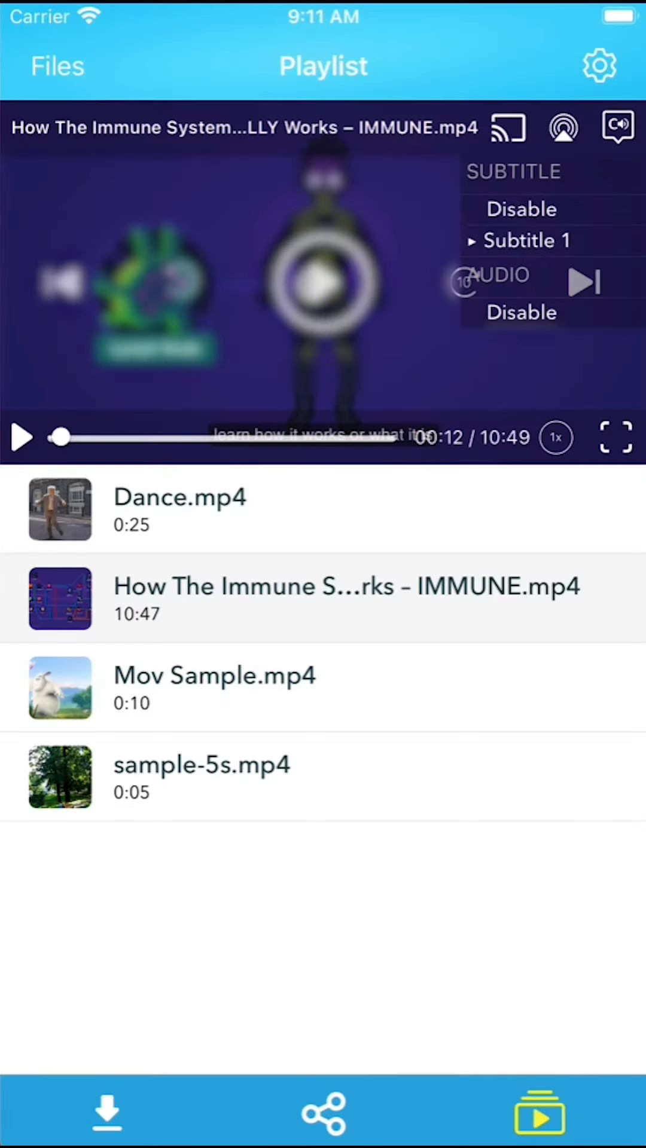
pyautogui.click(57, 66)
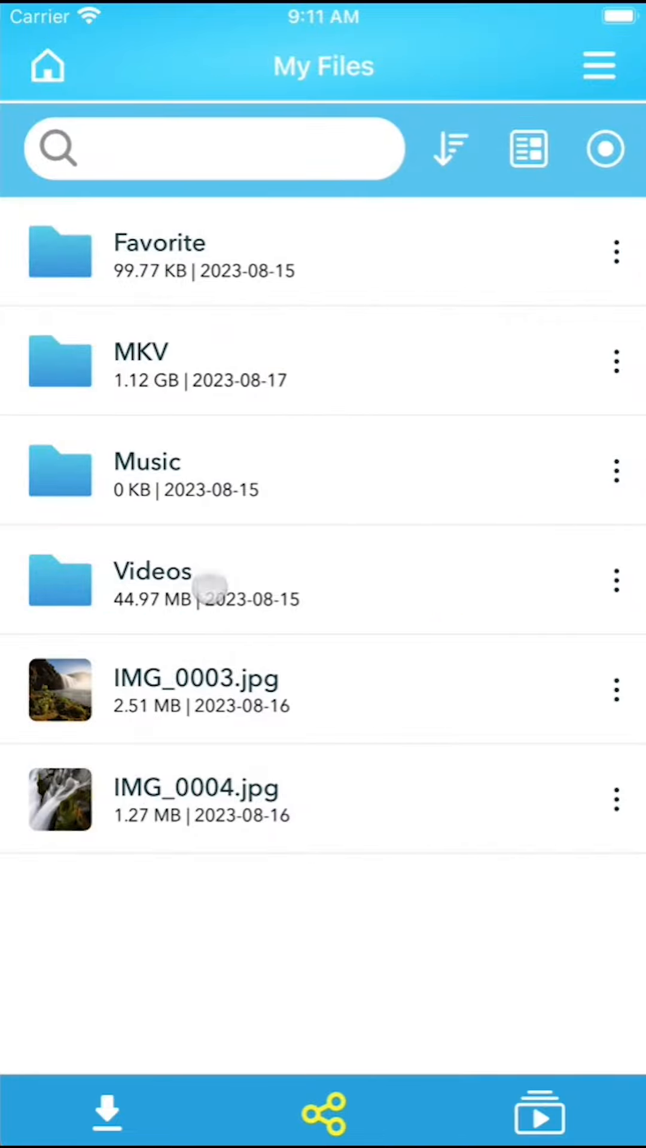
# View the MKV folder holding Movie.mkv and its matching Movie.srt.
pyautogui.click(146, 358)
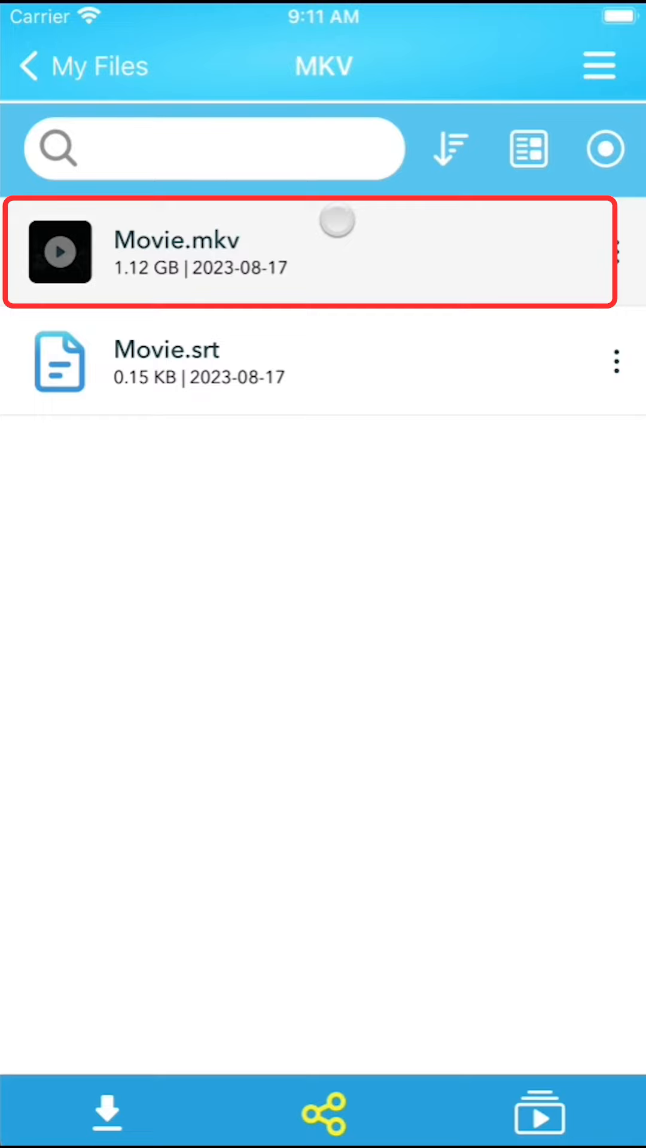
pyautogui.click(322, 363)
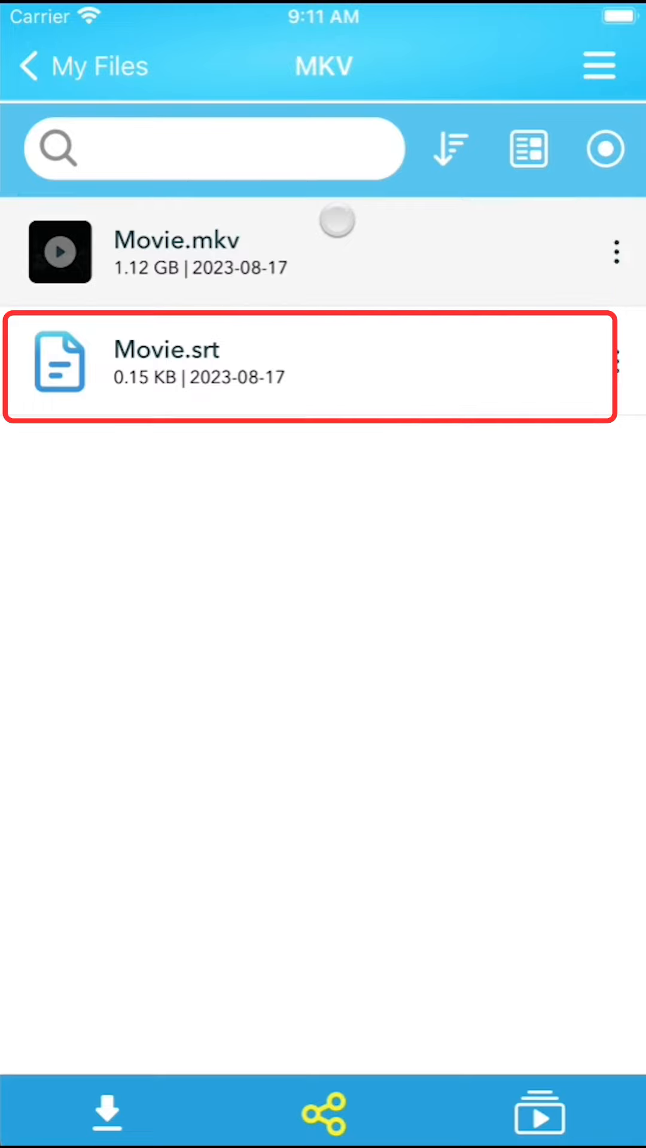